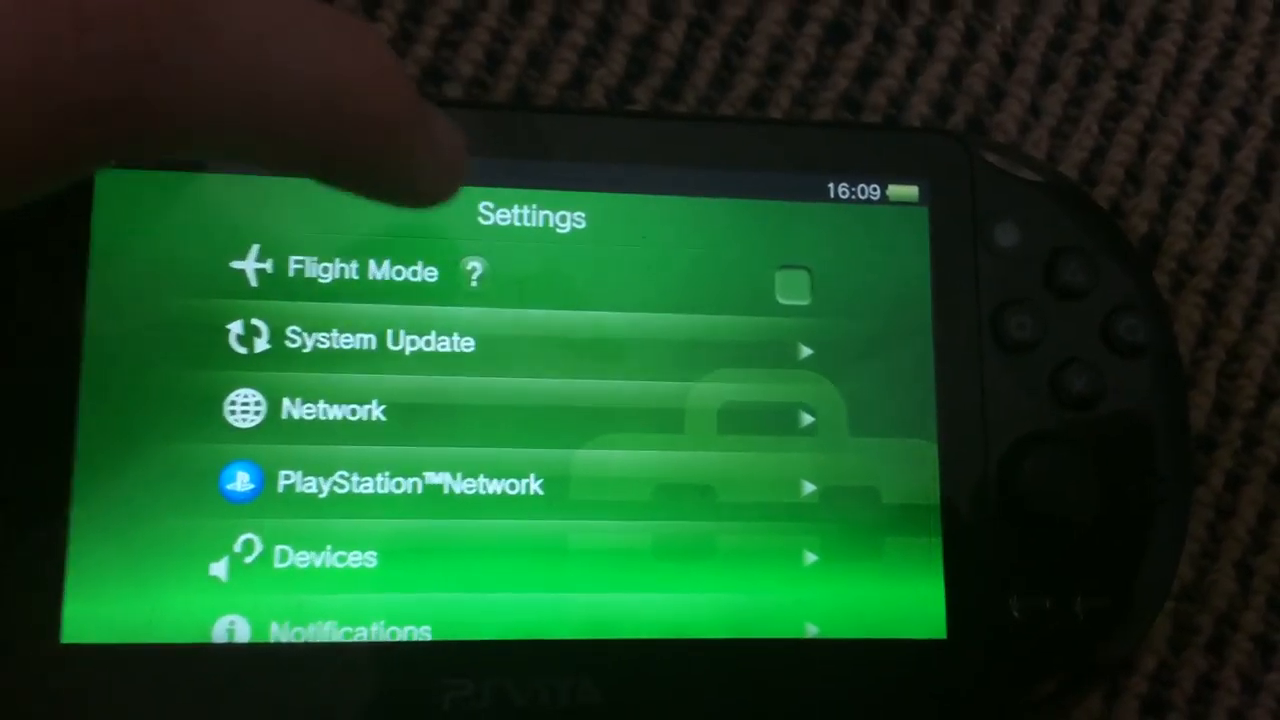
- Enter the System section, run the update check and accept the 'latest version already installed' notice
click(380, 340)
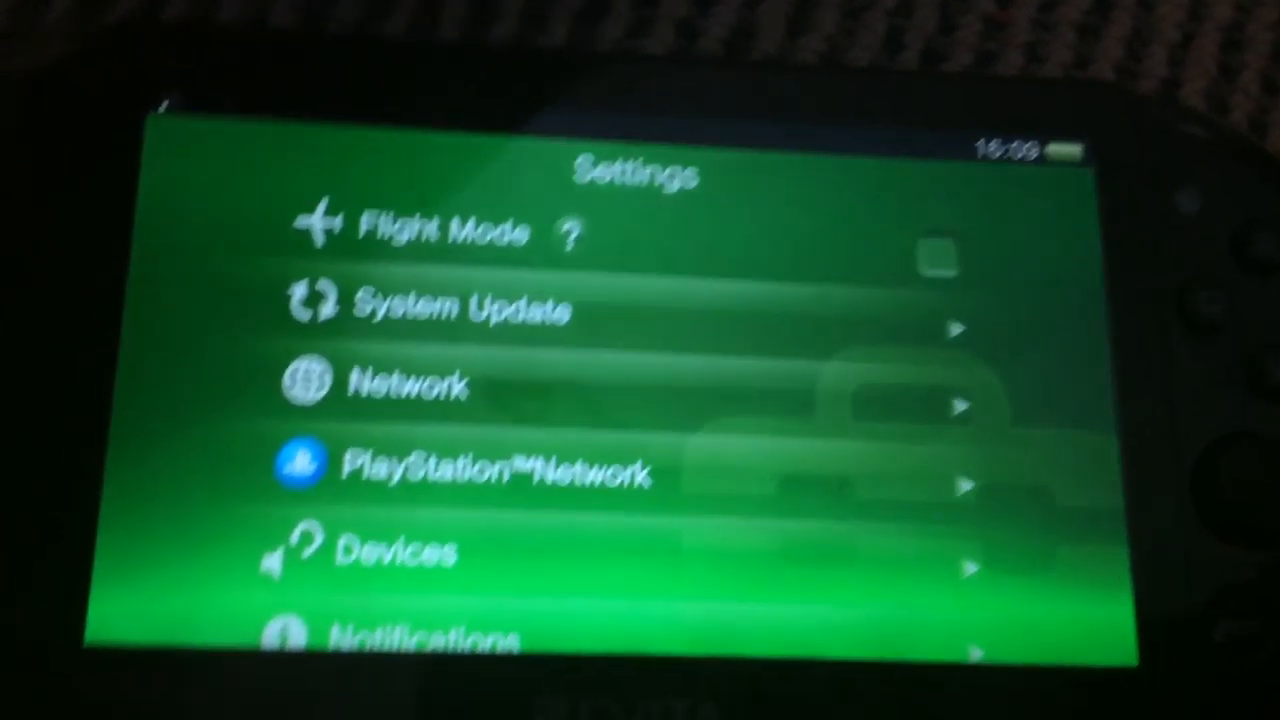
scroll(down, 3)
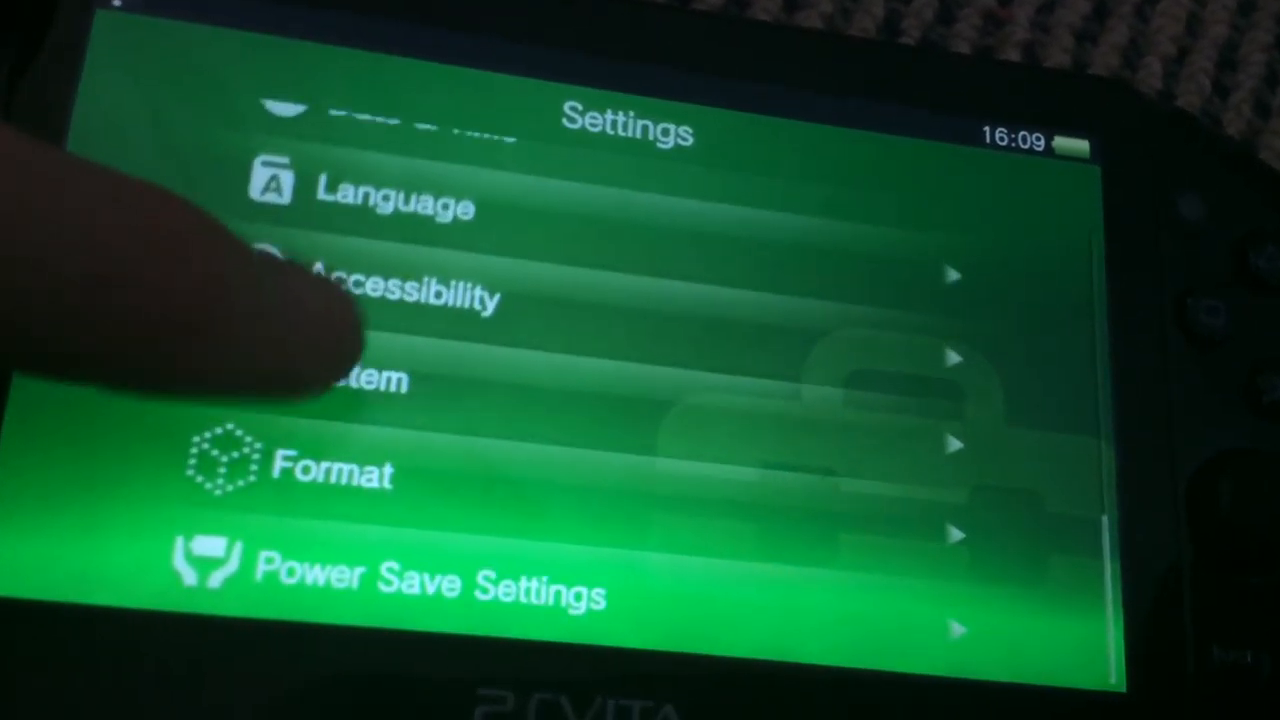
click(360, 380)
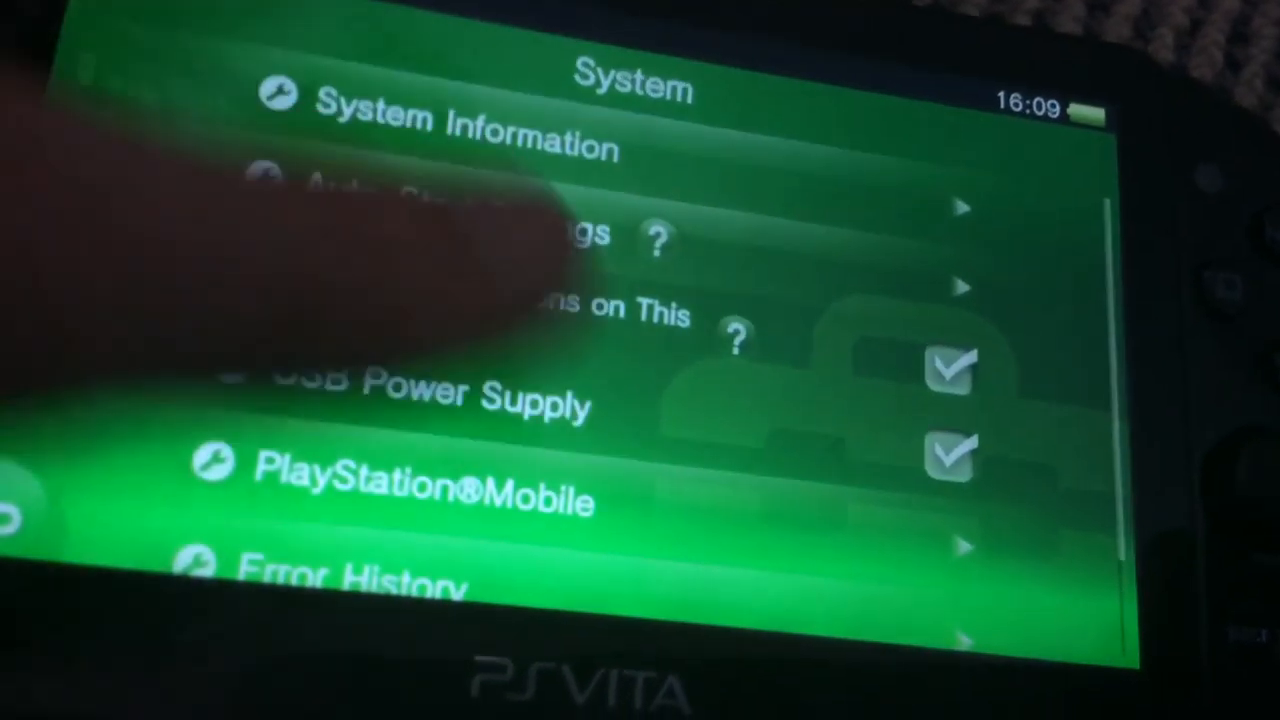
click(440, 136)
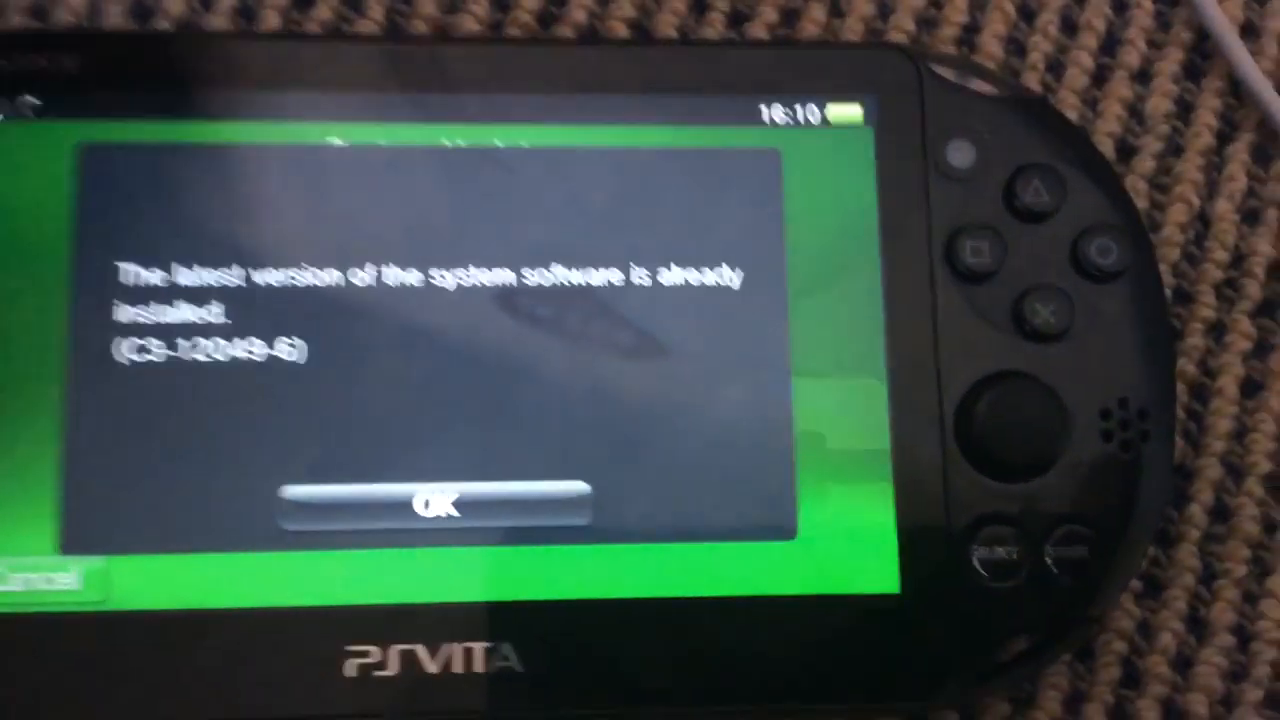
click(440, 502)
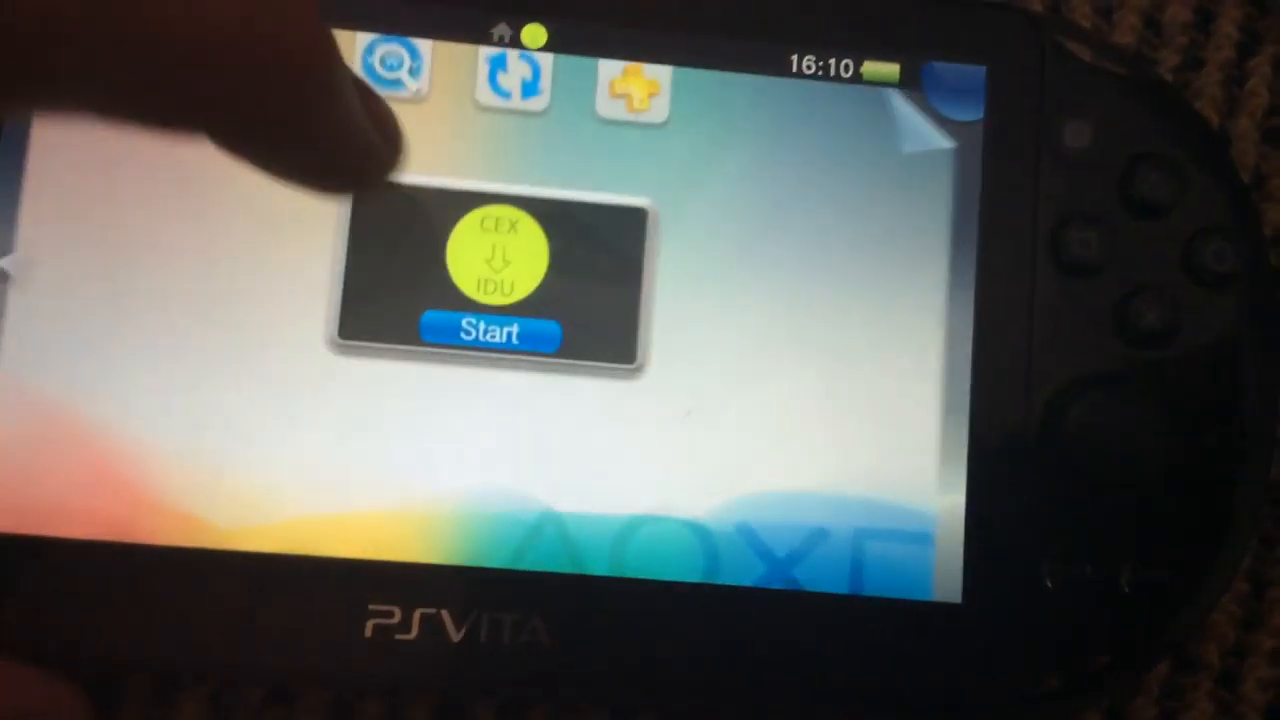
- Start the CEX→IDU switcher and accept its C1-6775-5 error dialog
click(490, 332)
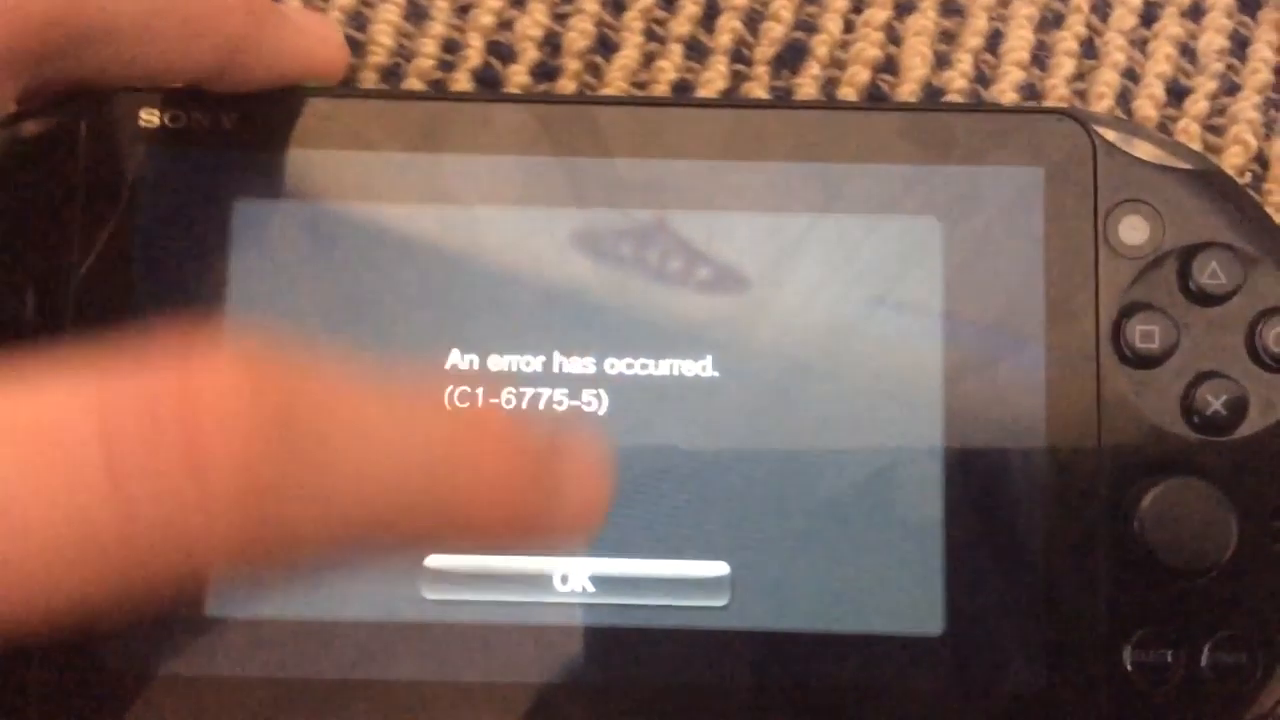
click(584, 582)
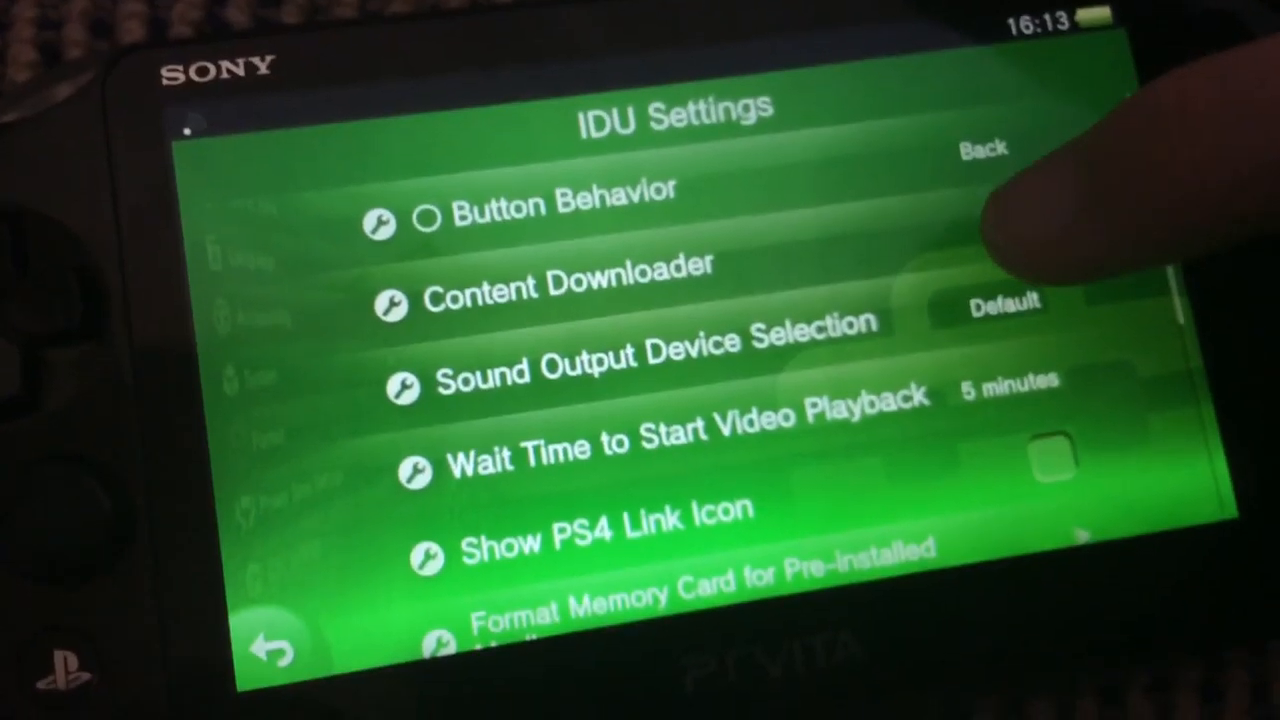
- View the Sound Output Device choices (Default/Speaker), then browse past Format Memory Card and Cleanup Unnecessary Files
click(568, 288)
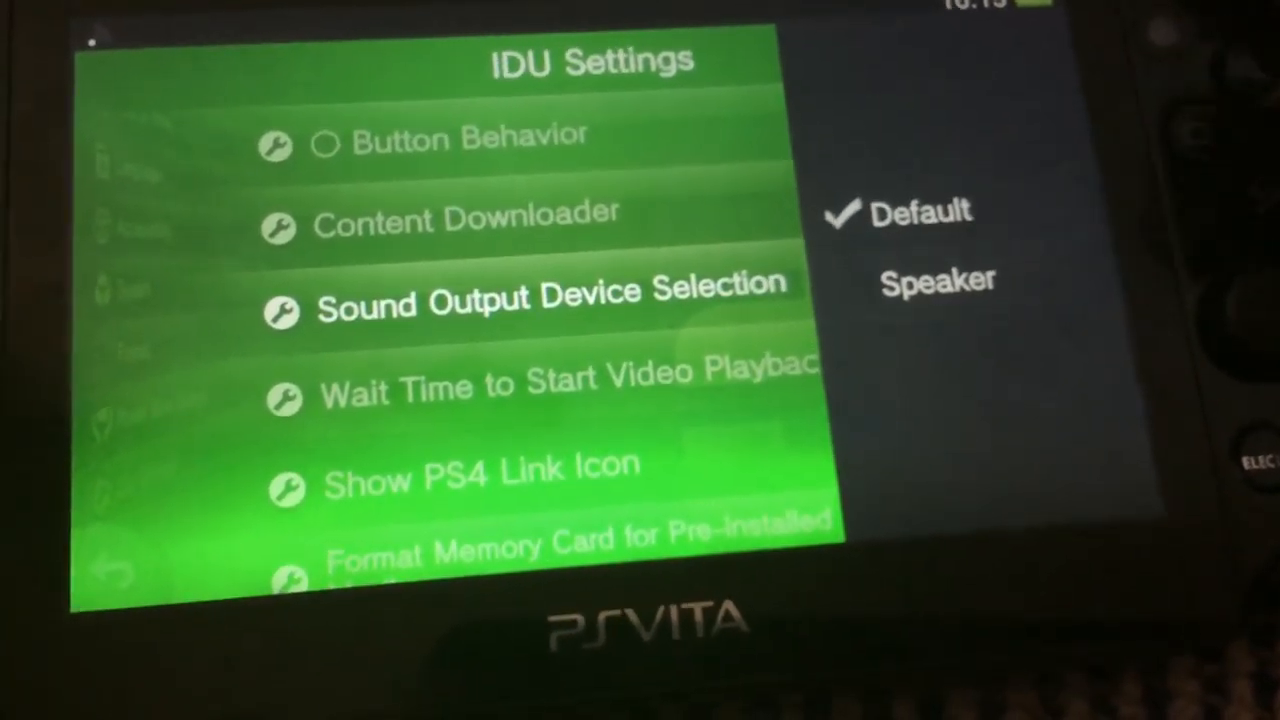
scroll(down, 3)
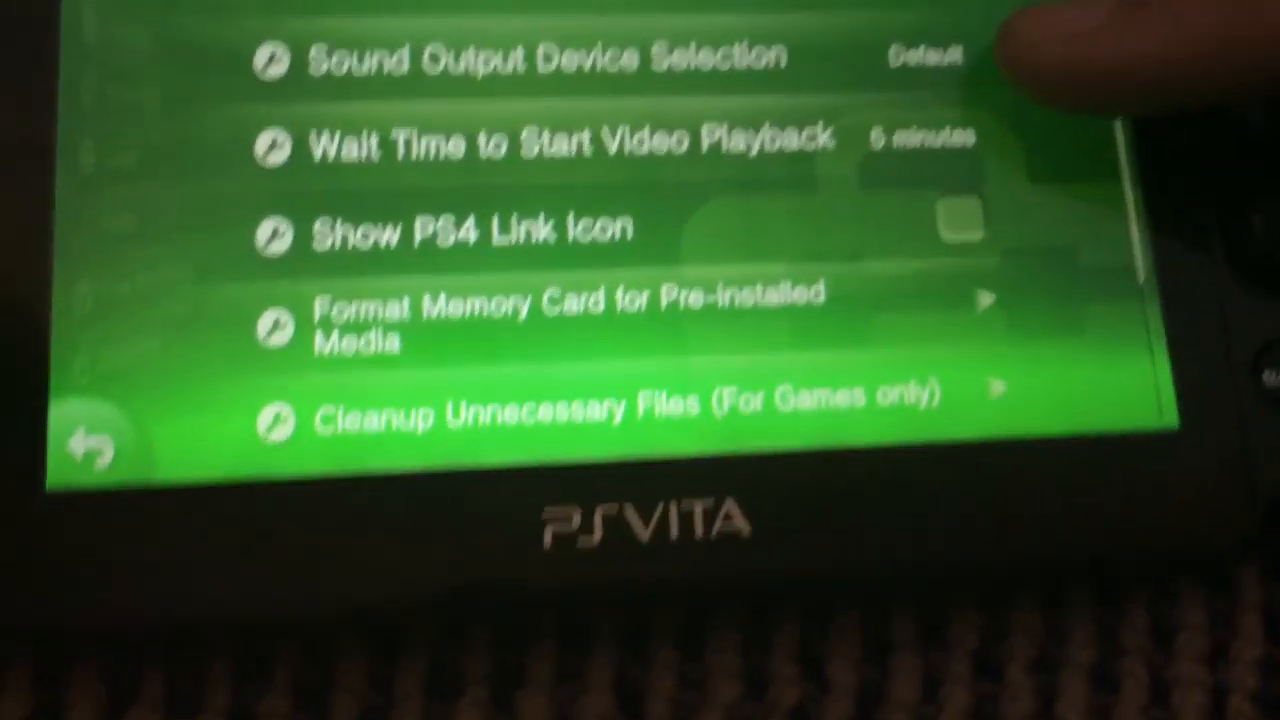
scroll(down, 3)
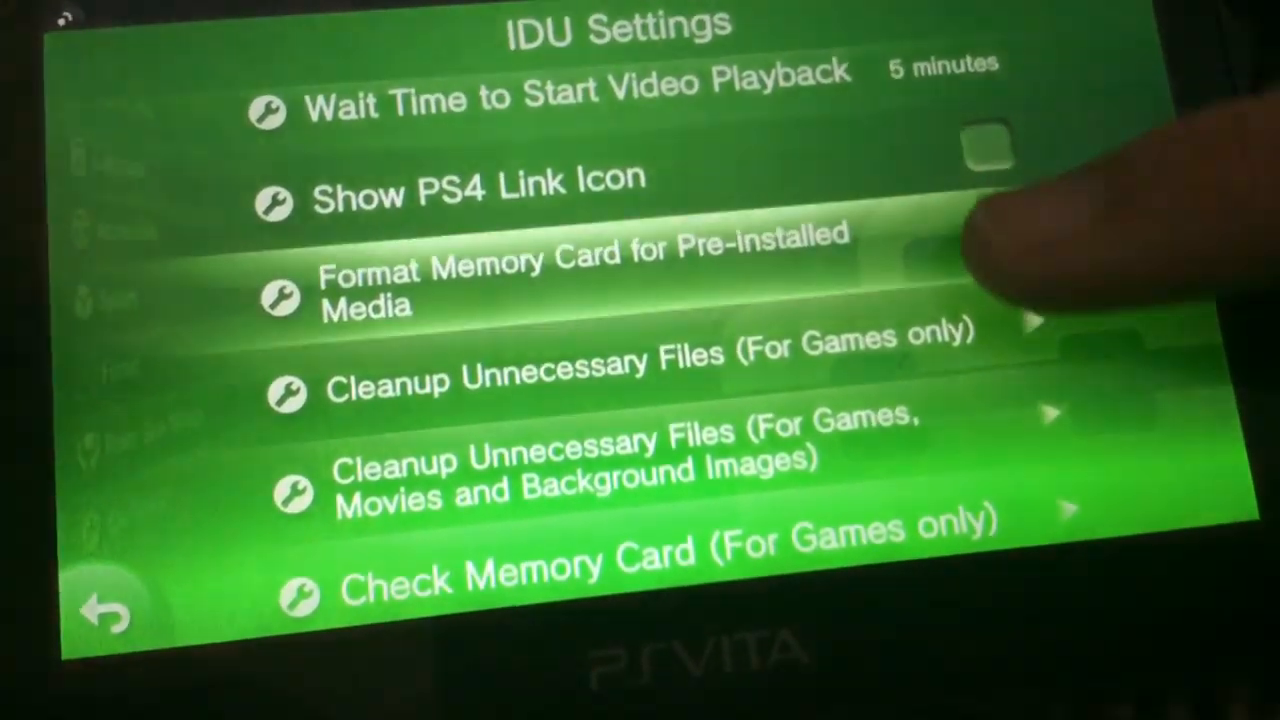
scroll(down, 3)
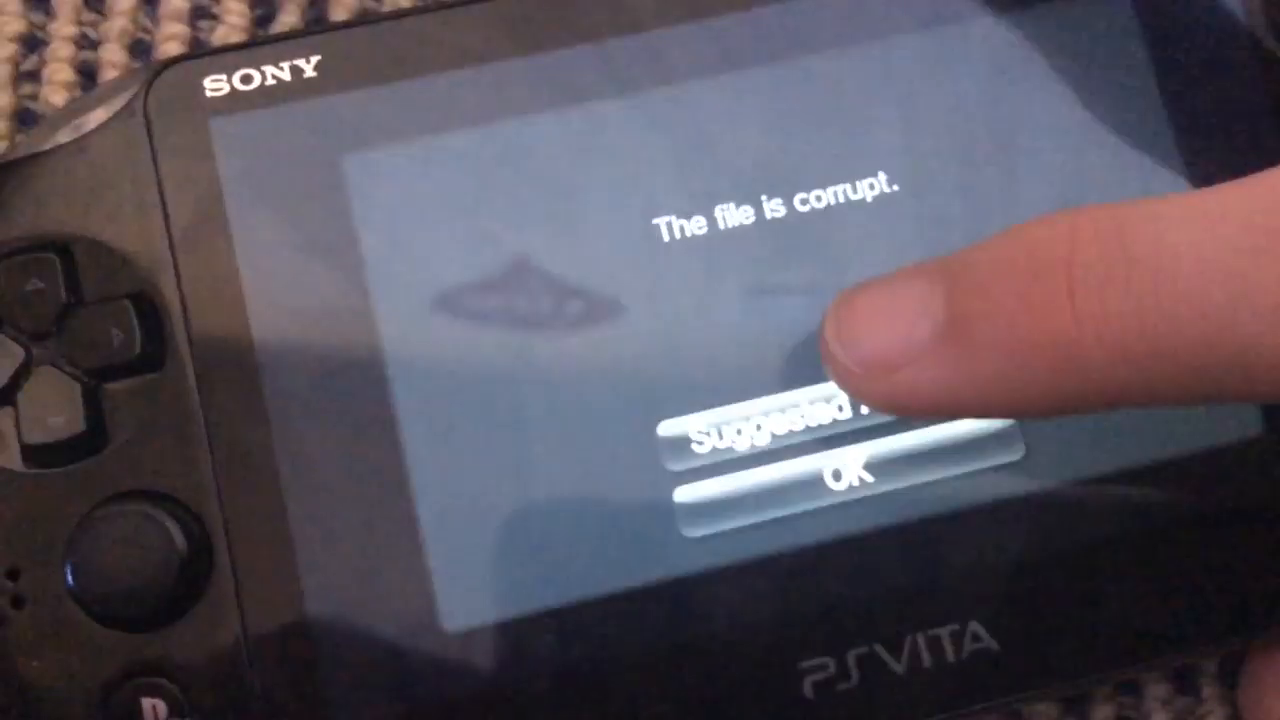
- Accept 'The file is corrupt' warning, restart from LiveArea and browse the regular Settings list
click(830, 470)
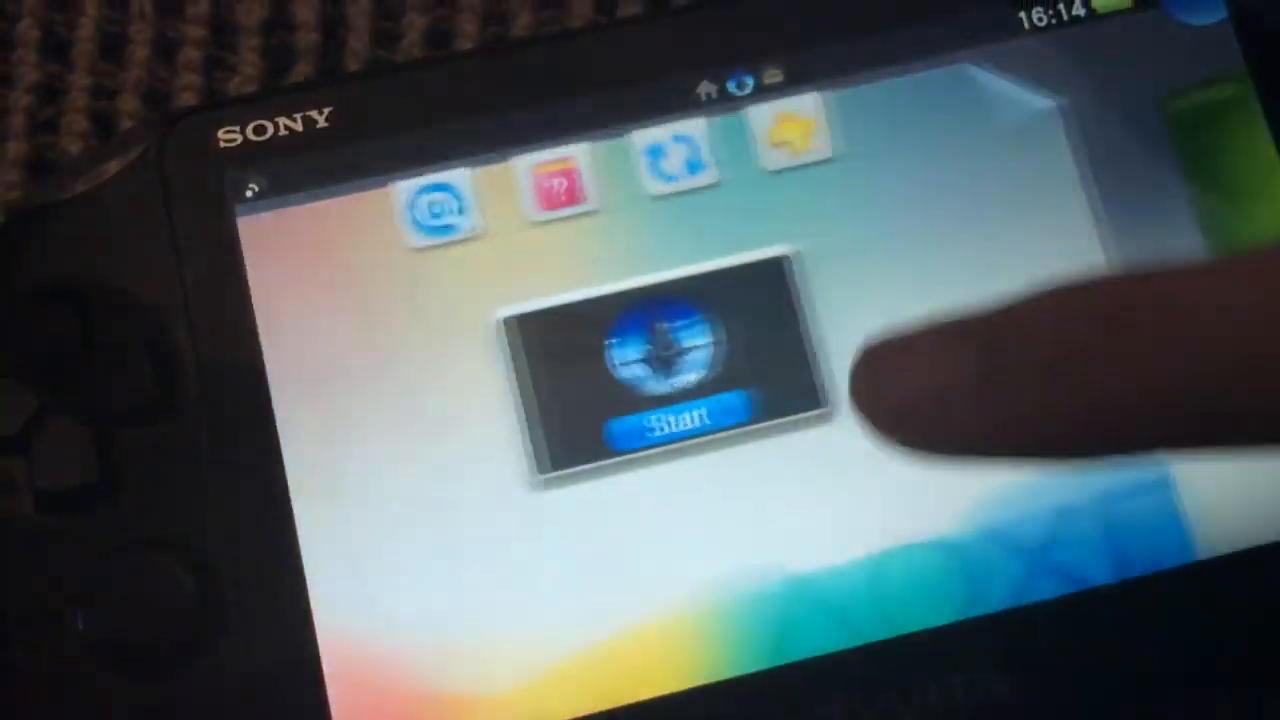
click(680, 414)
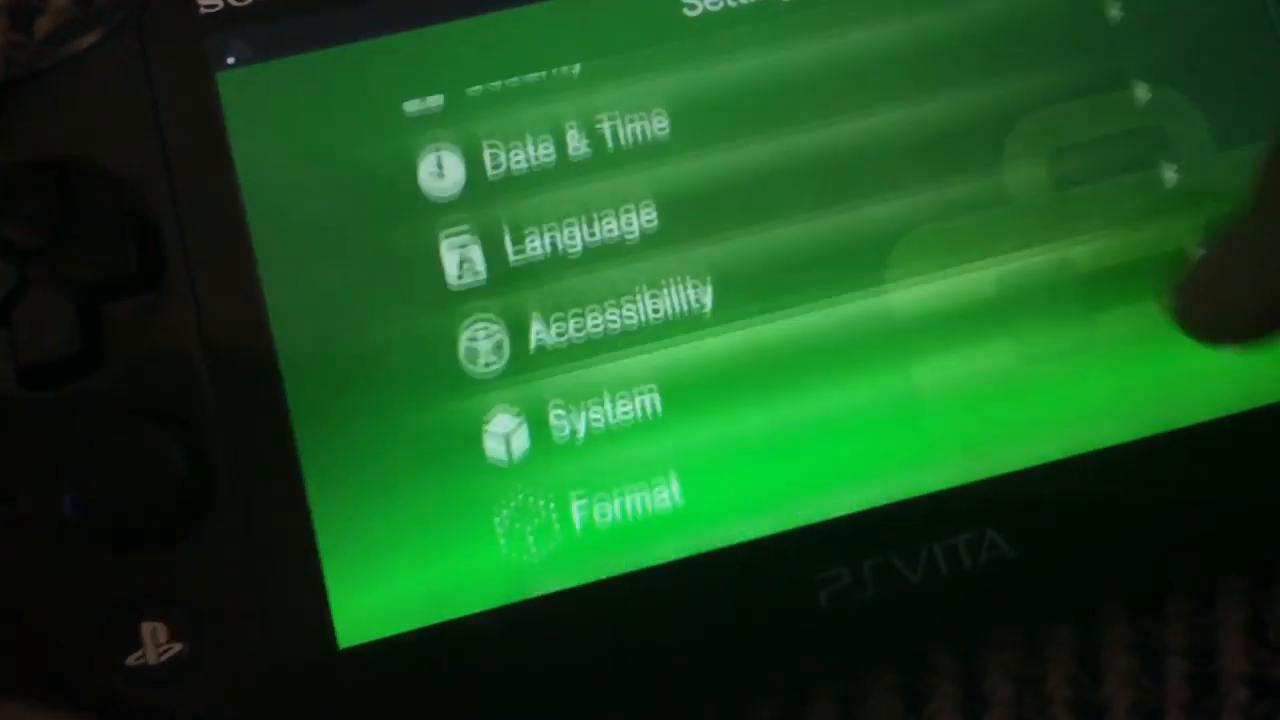
scroll(down, 3)
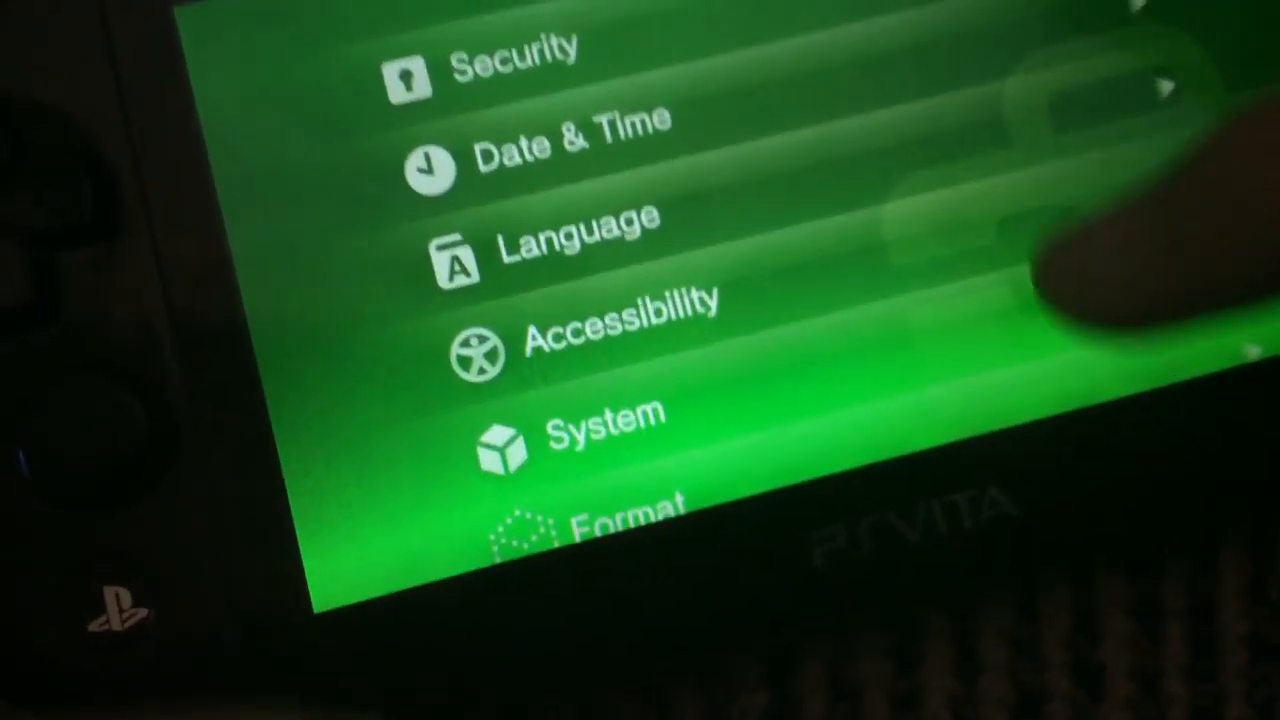
scroll(down, 3)
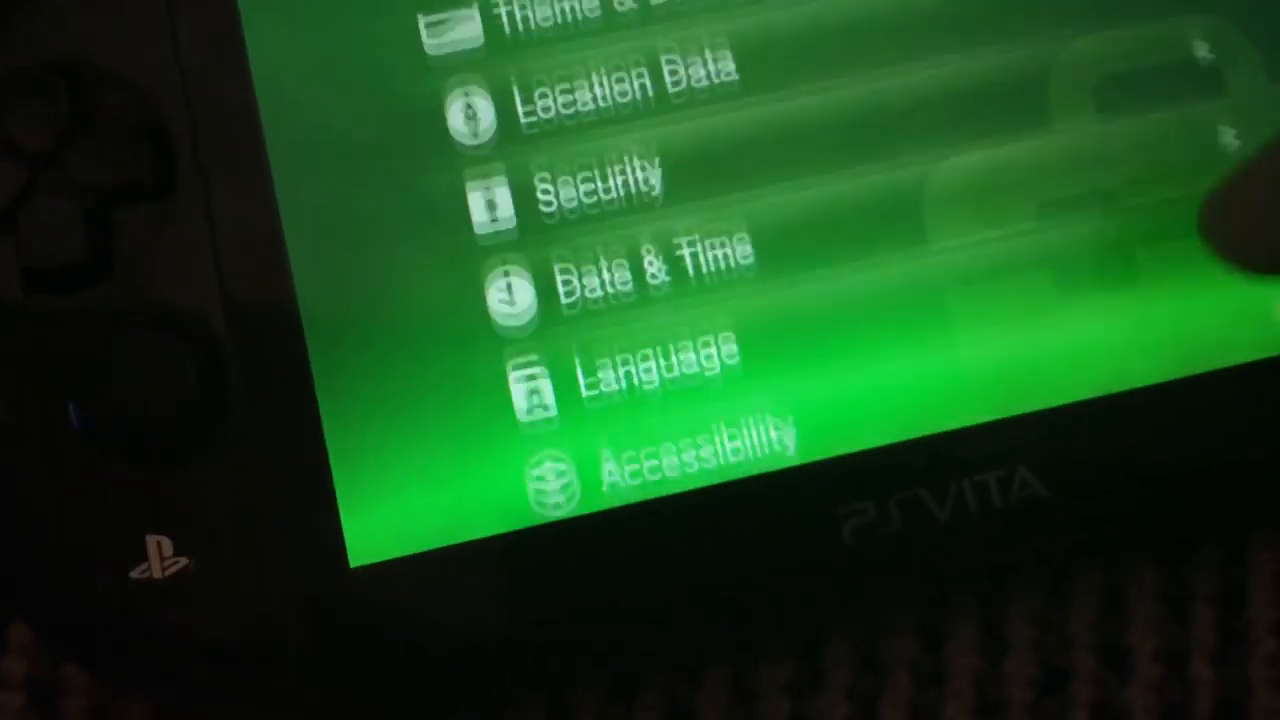